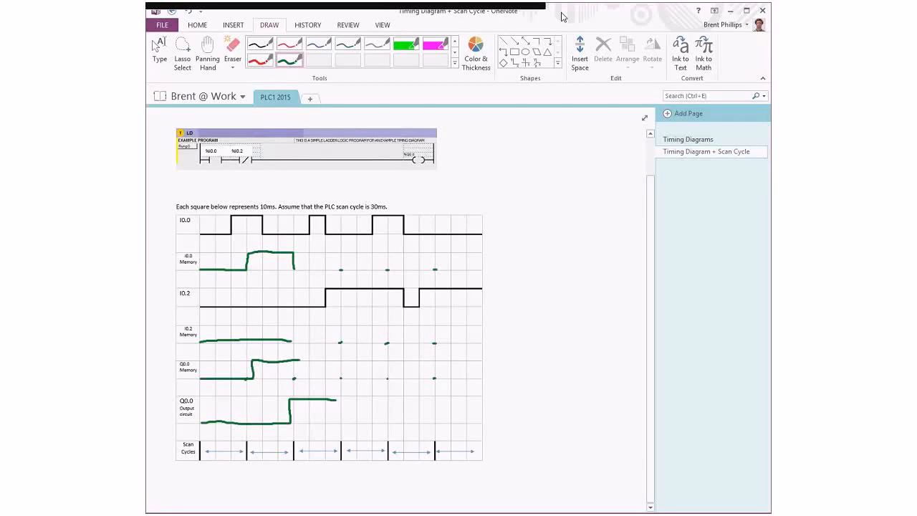
mouse_move(521, 94)
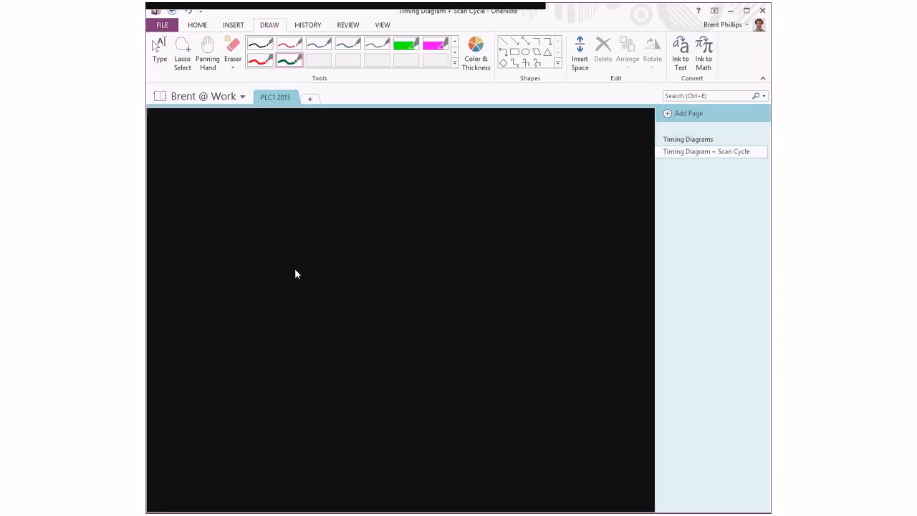
mouse_move(341, 275)
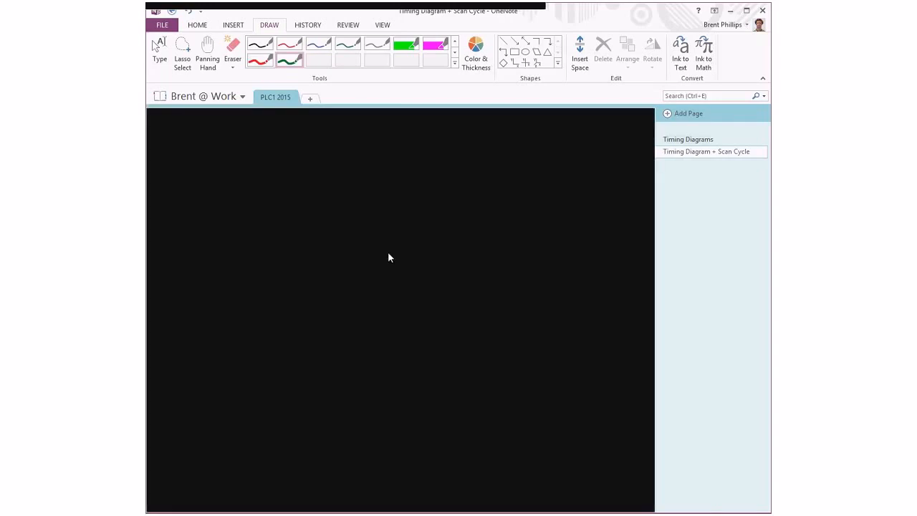
mouse_move(437, 258)
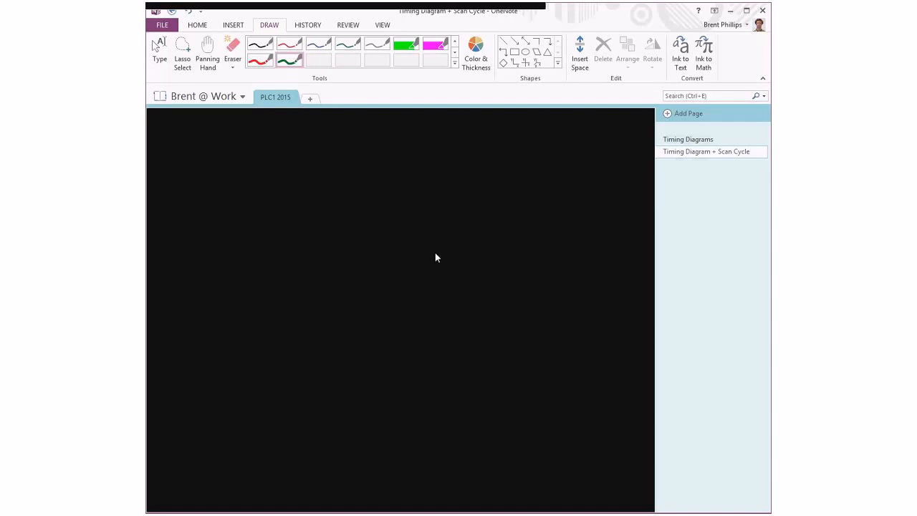
mouse_move(437, 275)
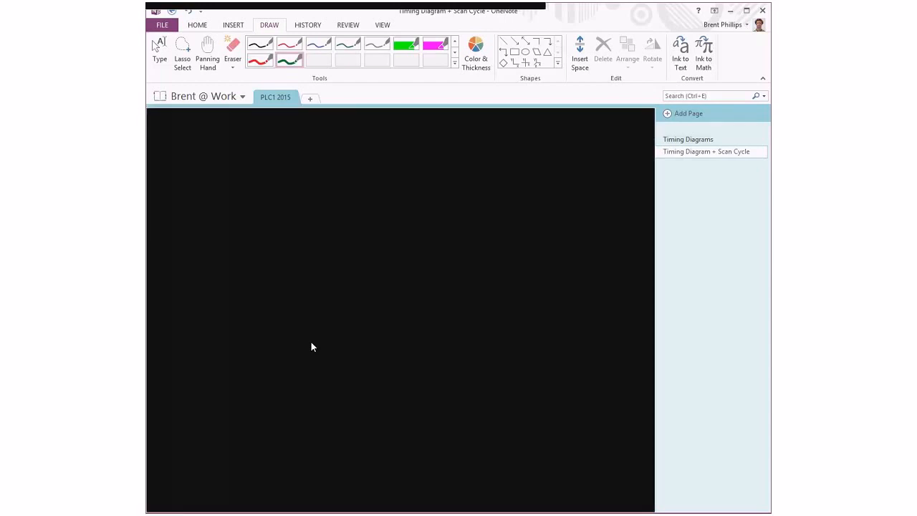
mouse_move(342, 335)
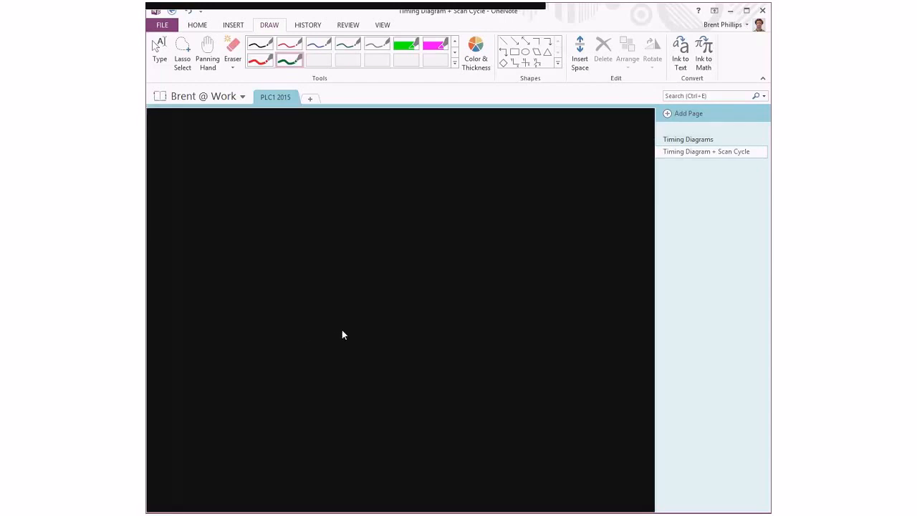
mouse_move(390, 331)
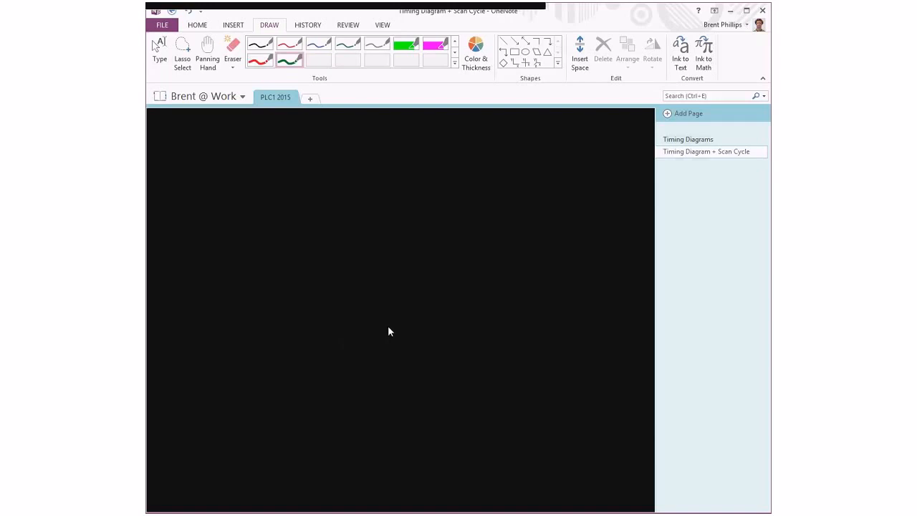
mouse_move(401, 330)
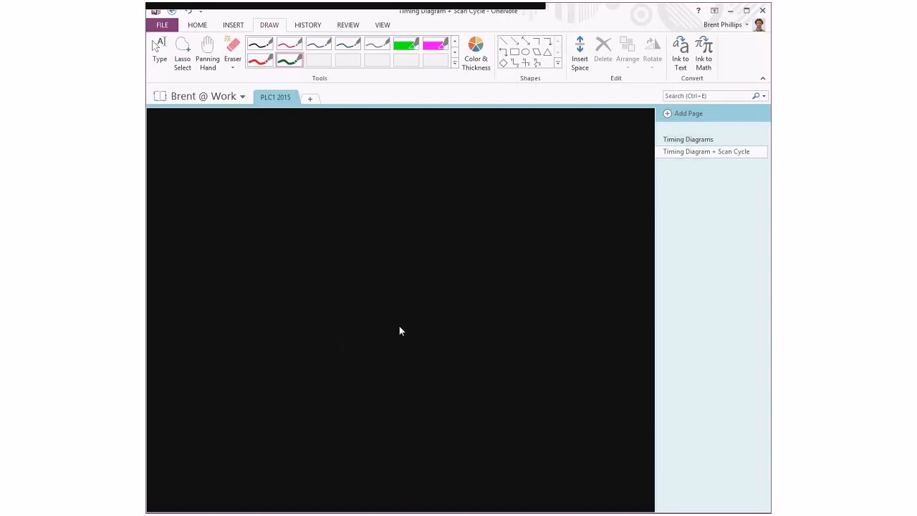
mouse_move(435, 330)
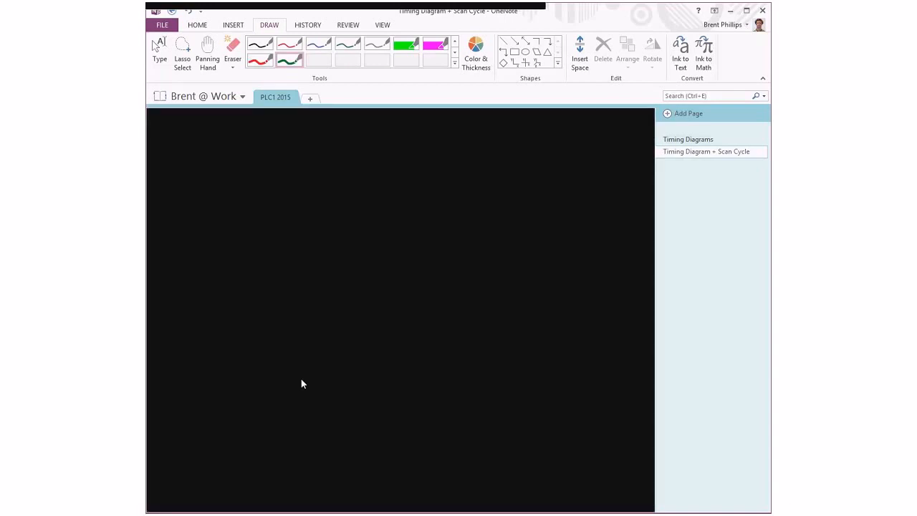
mouse_move(341, 384)
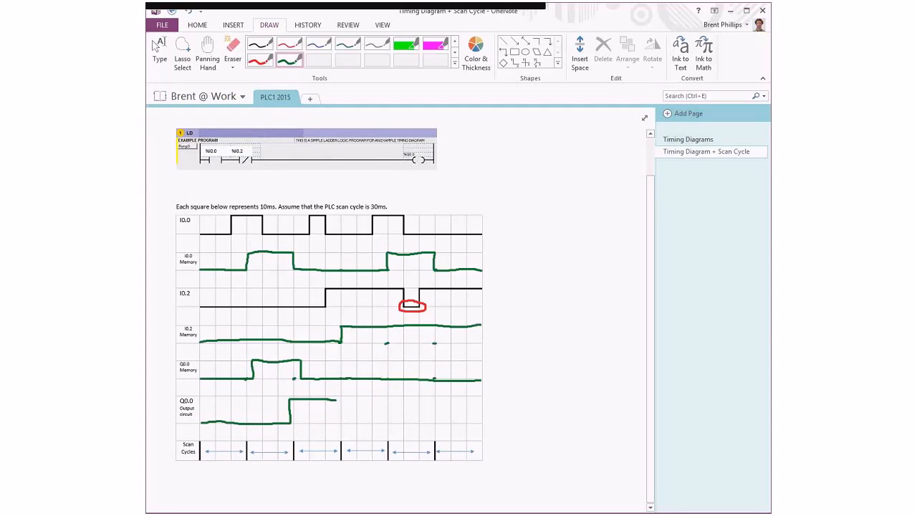
- With the red pen, draw an arrow from Q0.4 Memory onto Q0.0's rising edge
click(261, 56)
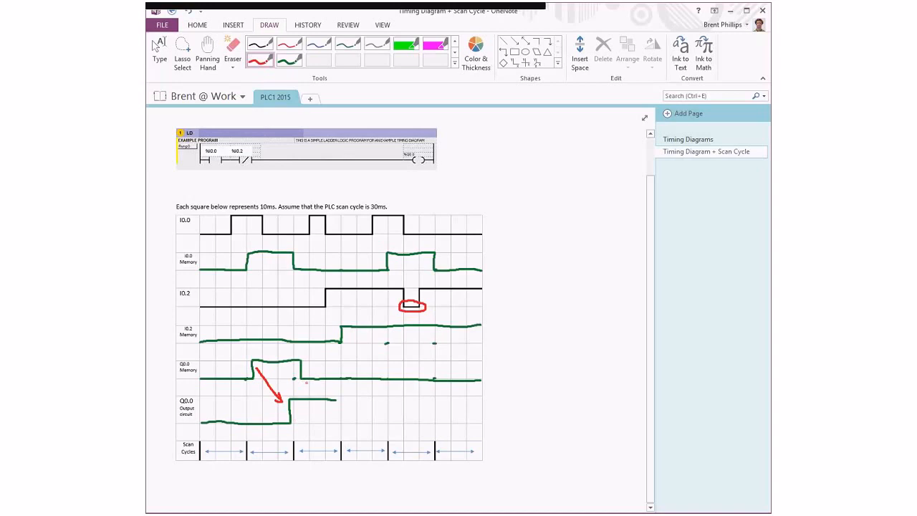
drag(304, 378, 332, 401)
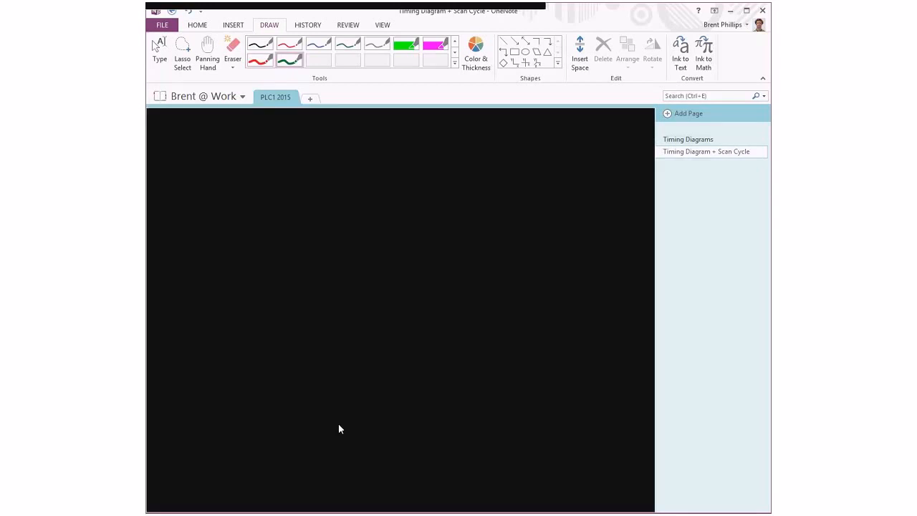
mouse_move(344, 428)
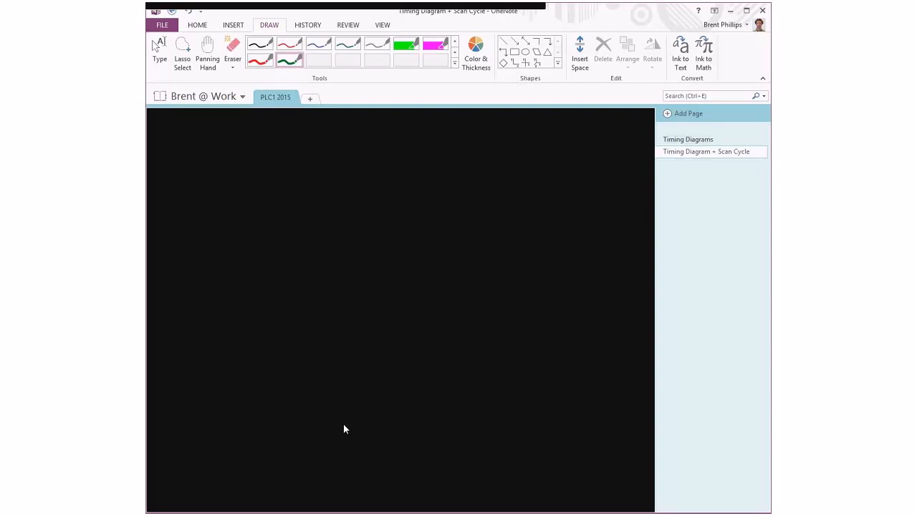
mouse_move(421, 429)
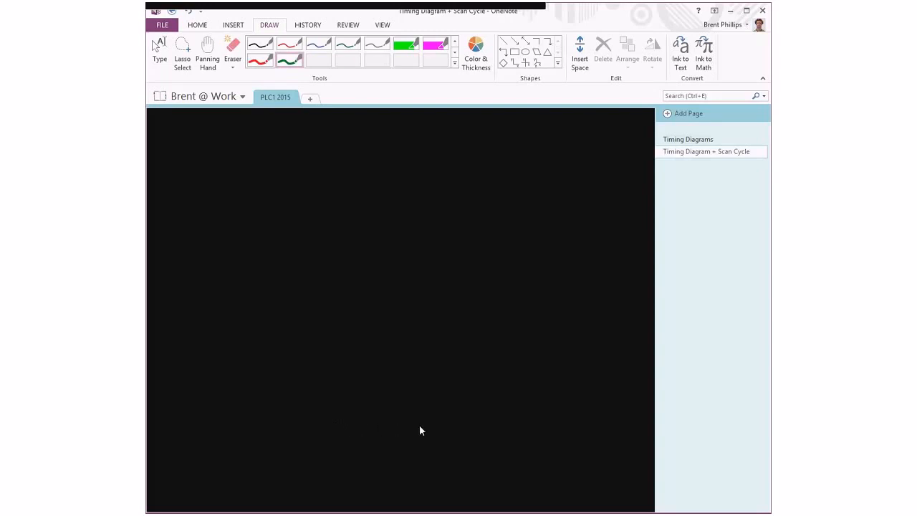